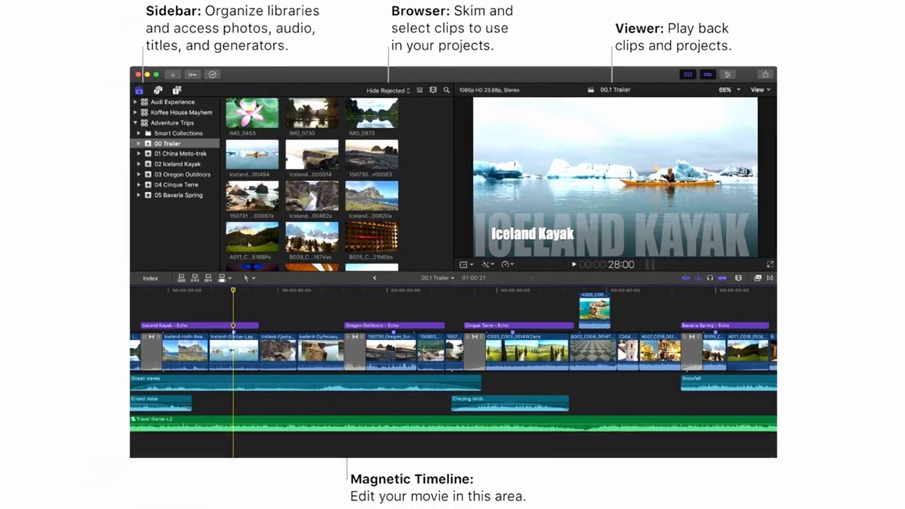
scroll("down", 3)
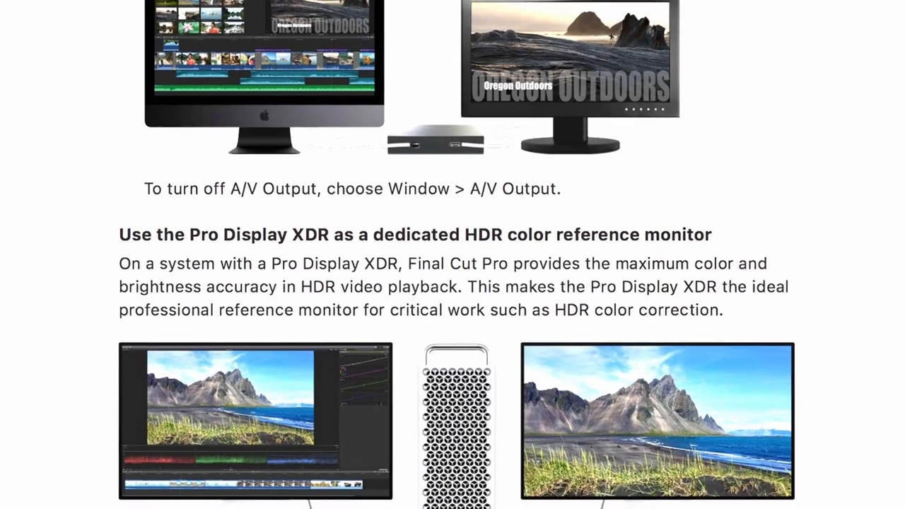
scroll("down", 3)
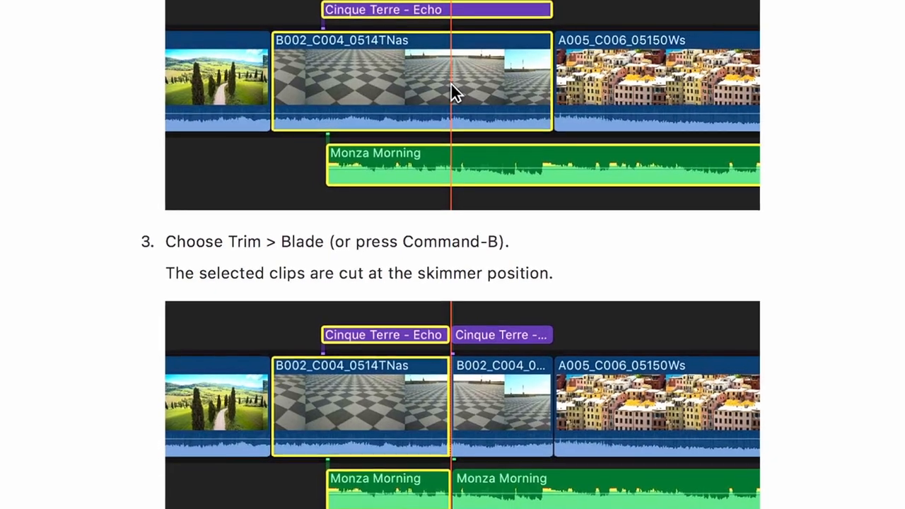
scroll("down", 3)
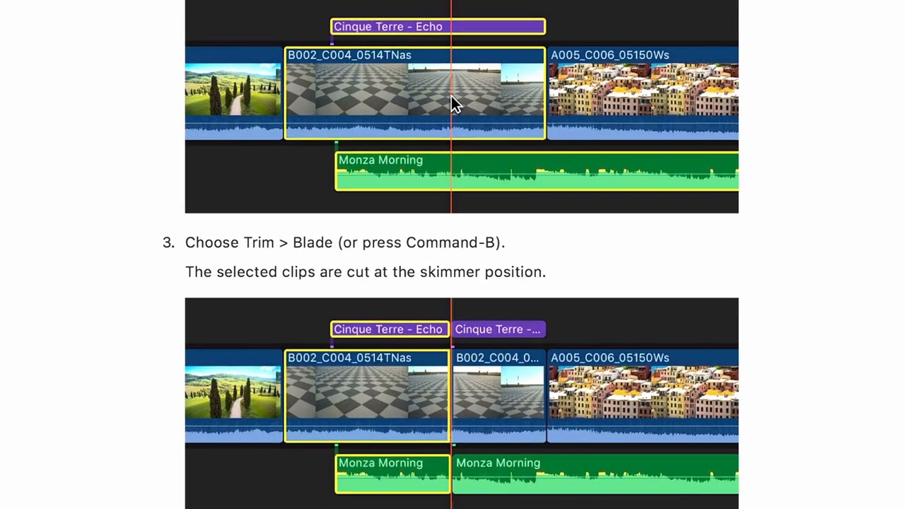